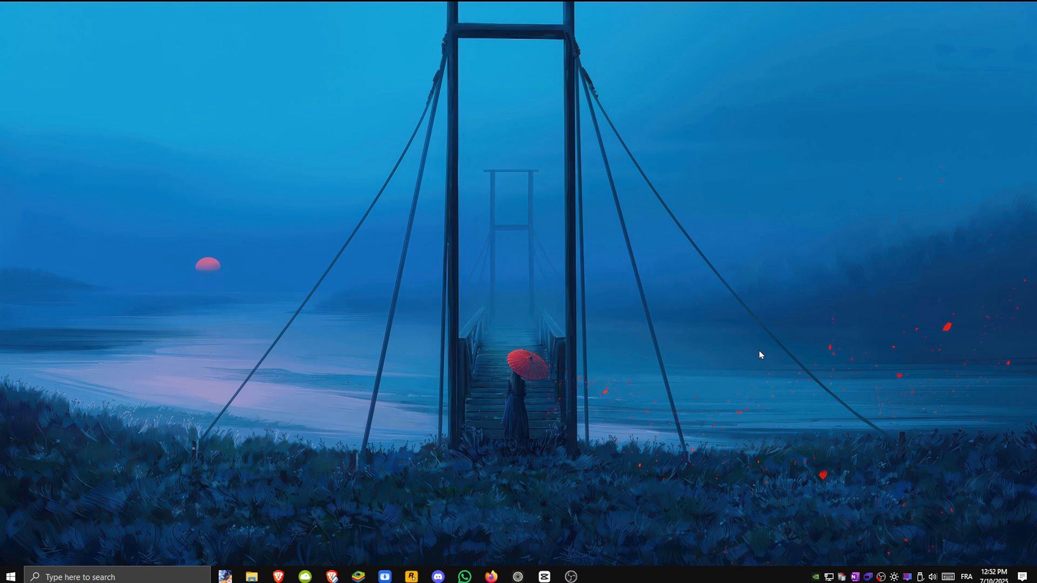
{"action": "mouse_move", "coordinate": [652, 396]}
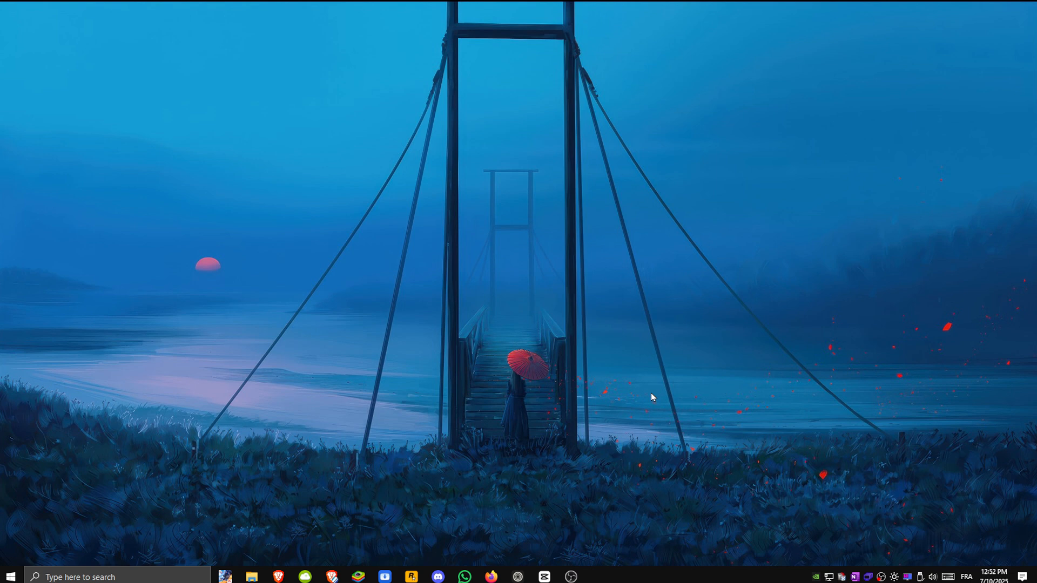
{"action": "mouse_move", "coordinate": [517, 507]}
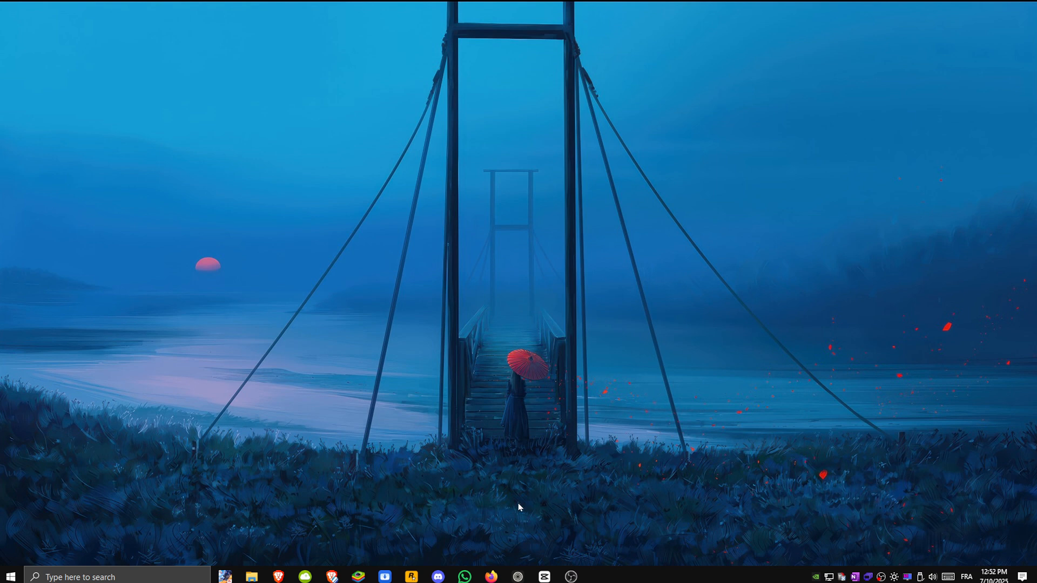
- Search Windows for 'notepad' to list matching apps, including NVIDIA Control Panel
{"action": "left_click", "coordinate": [10, 576]}
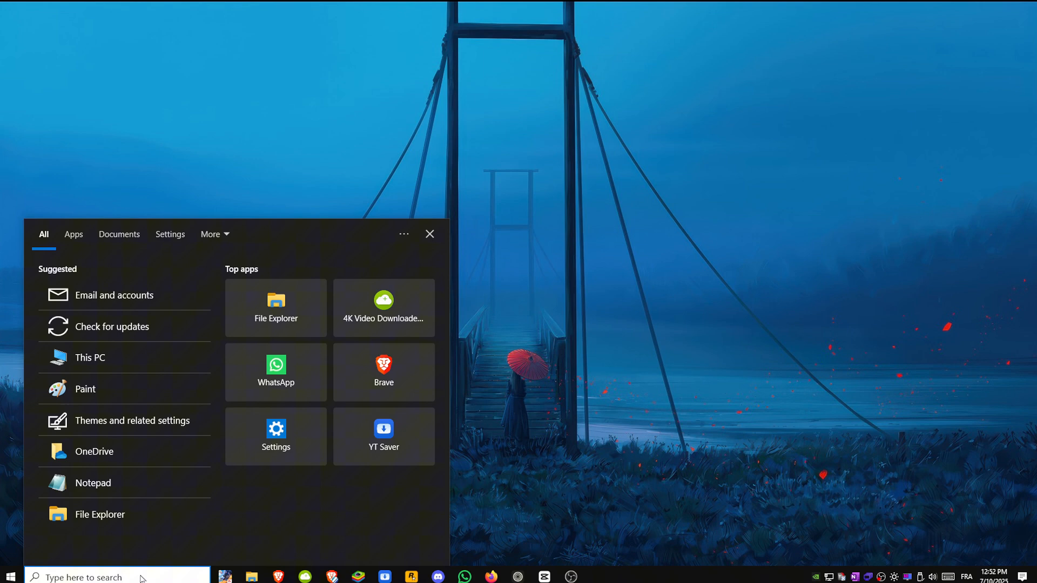
{"action": "type", "text": "notepad"}
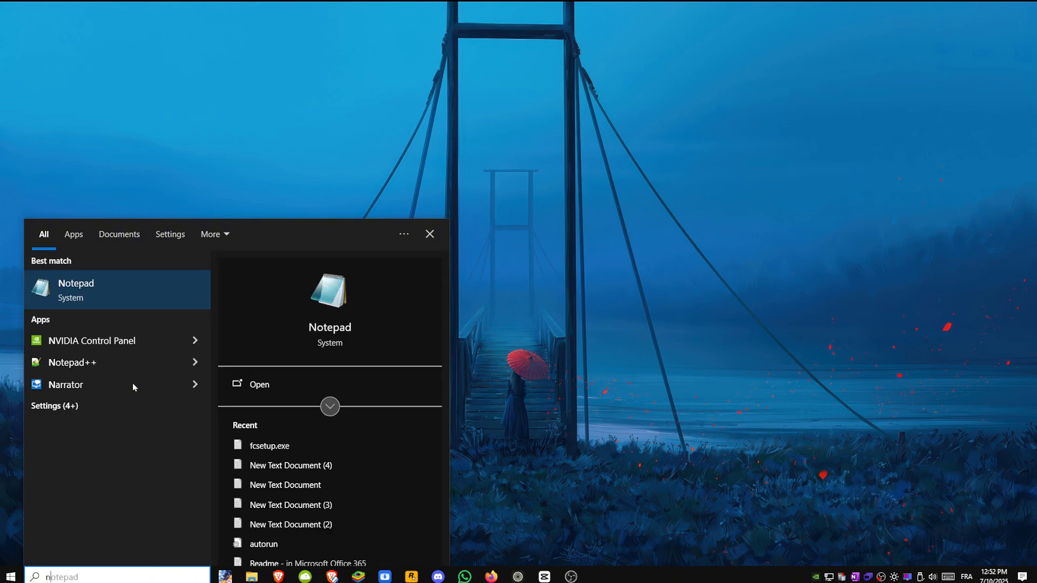
- Launch NVIDIA Control Panel and show the Manage 3D Settings global list with Max Frame Rate 144 FPS
{"action": "left_click", "coordinate": [92, 340]}
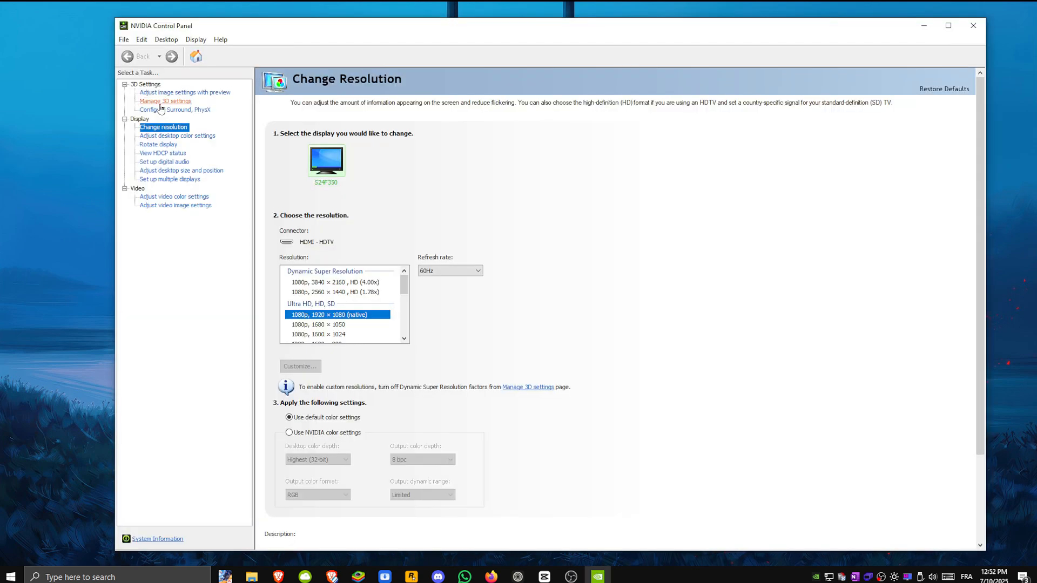
{"action": "left_click", "coordinate": [165, 101]}
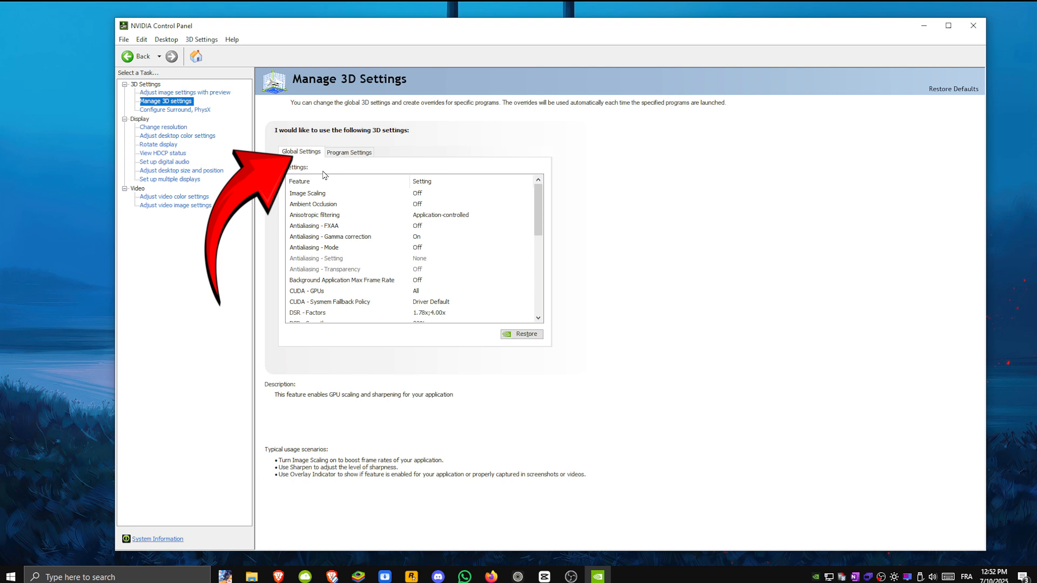
{"action": "scroll", "scroll_direction": "down", "scroll_amount": 3}
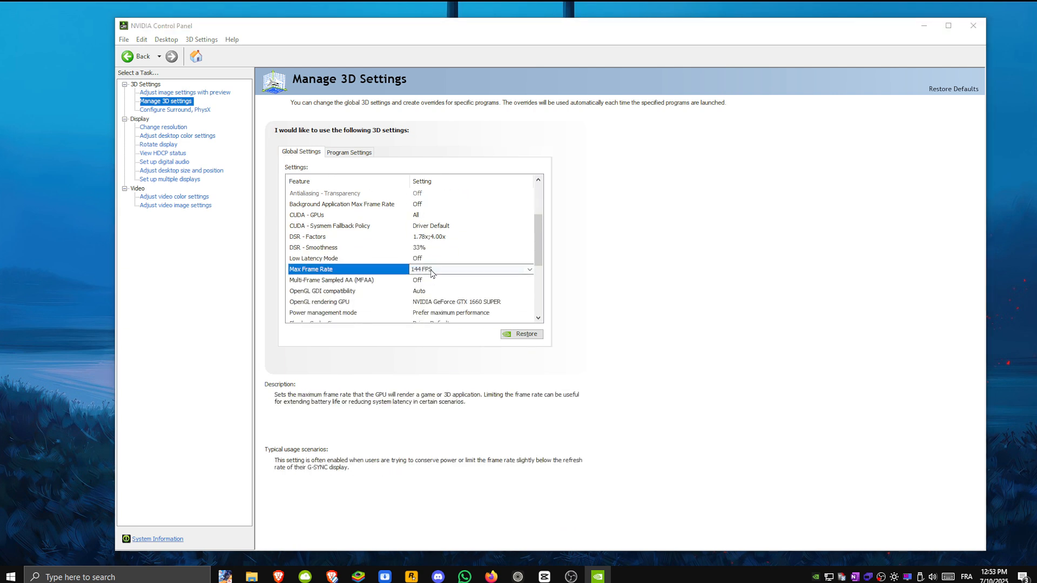
- Turn Max Frame Rate On, limited to 144 FPS
{"action": "left_click", "coordinate": [528, 269]}
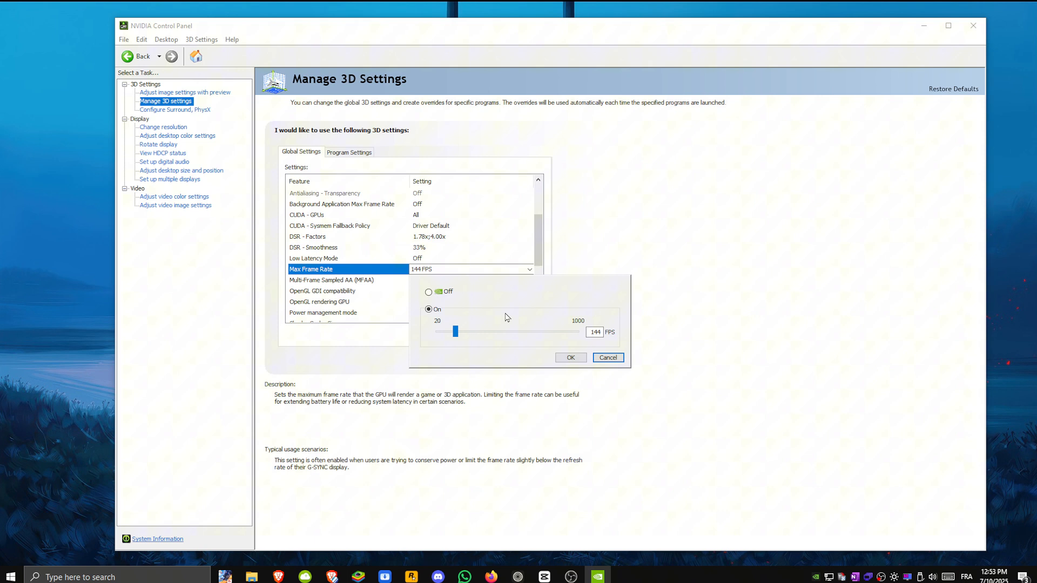
{"action": "mouse_move", "coordinate": [570, 358]}
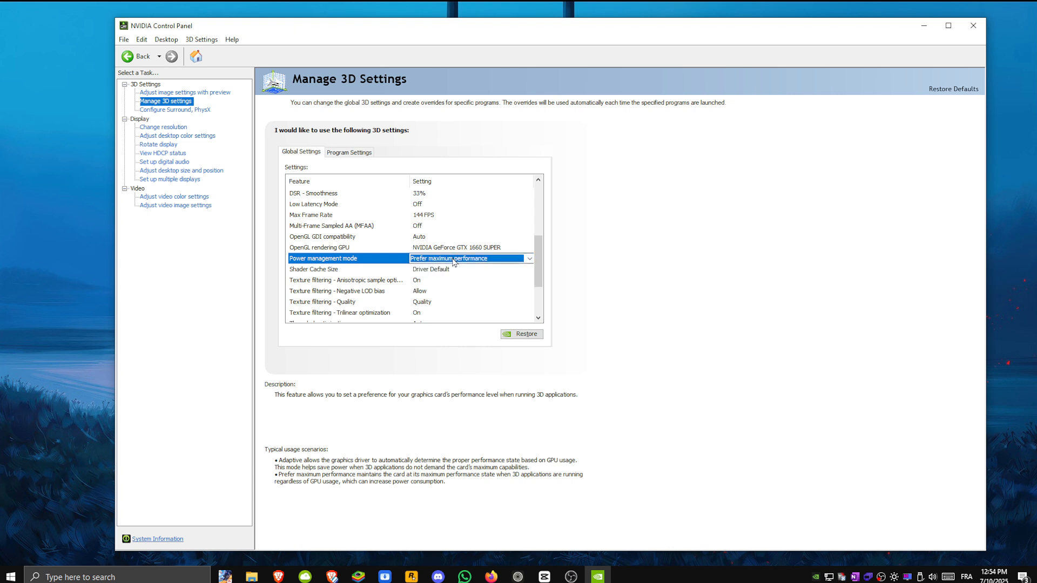
- Set Power management mode to Prefer maximum performance
{"action": "left_click", "coordinate": [528, 258]}
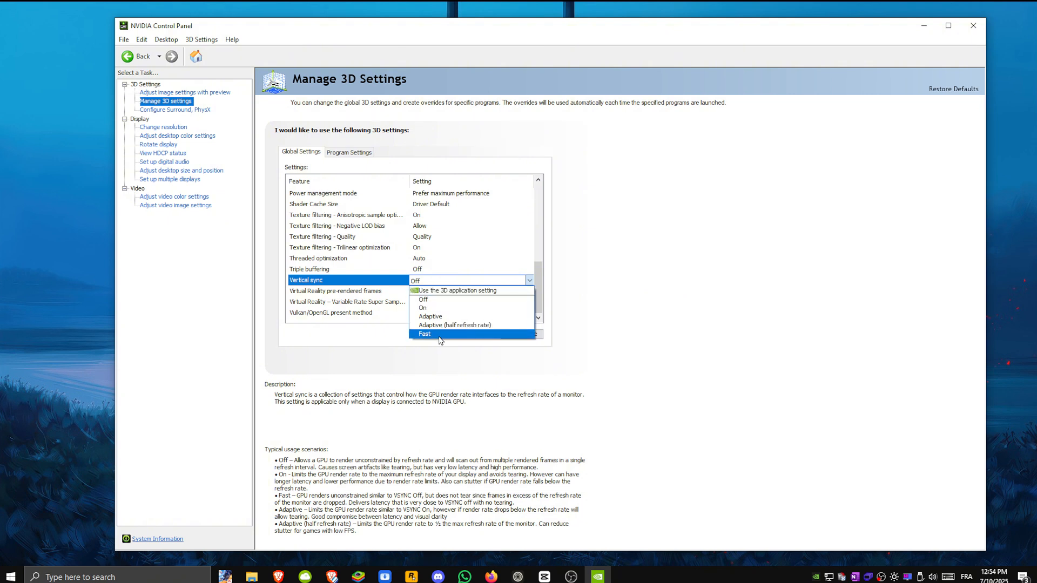
{"action": "mouse_move", "coordinate": [436, 307]}
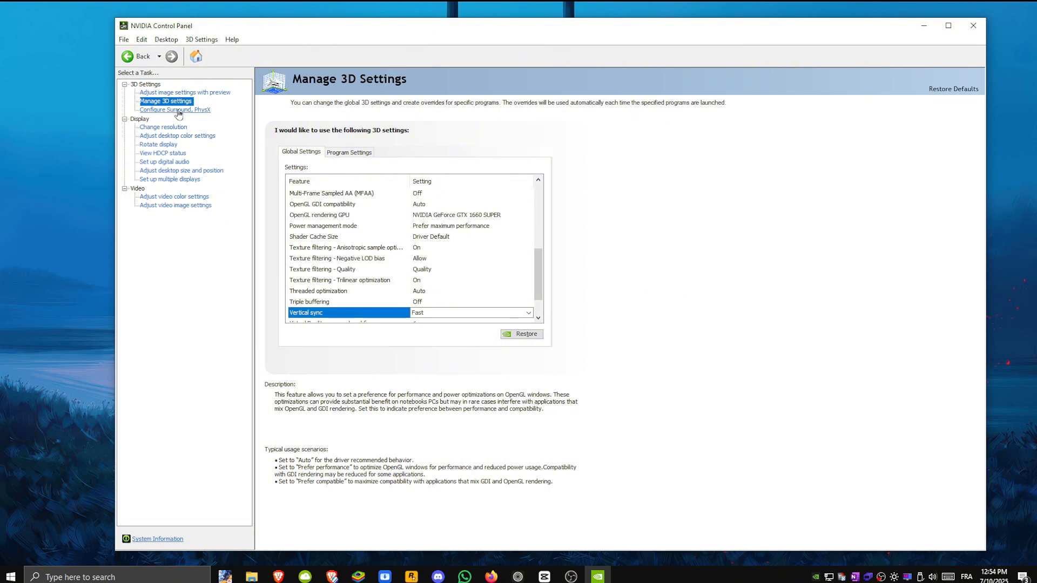
{"action": "mouse_move", "coordinate": [626, 131]}
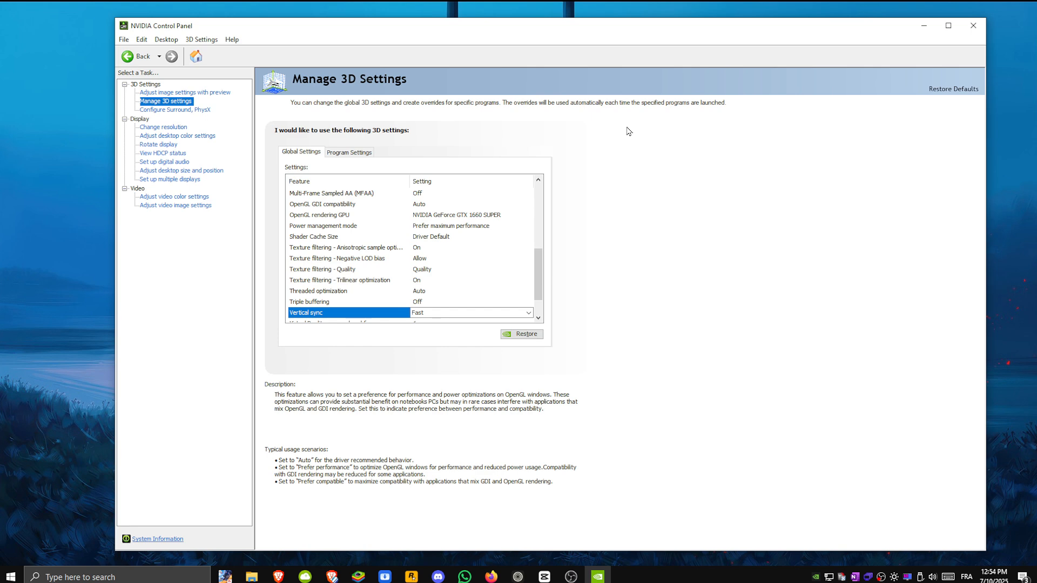
{"action": "mouse_move", "coordinate": [895, 7]}
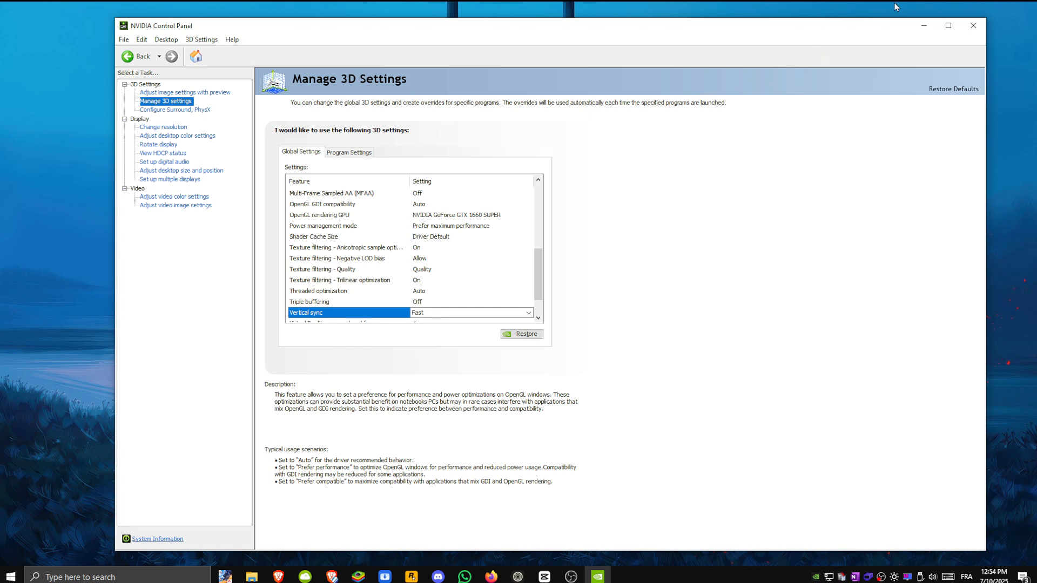